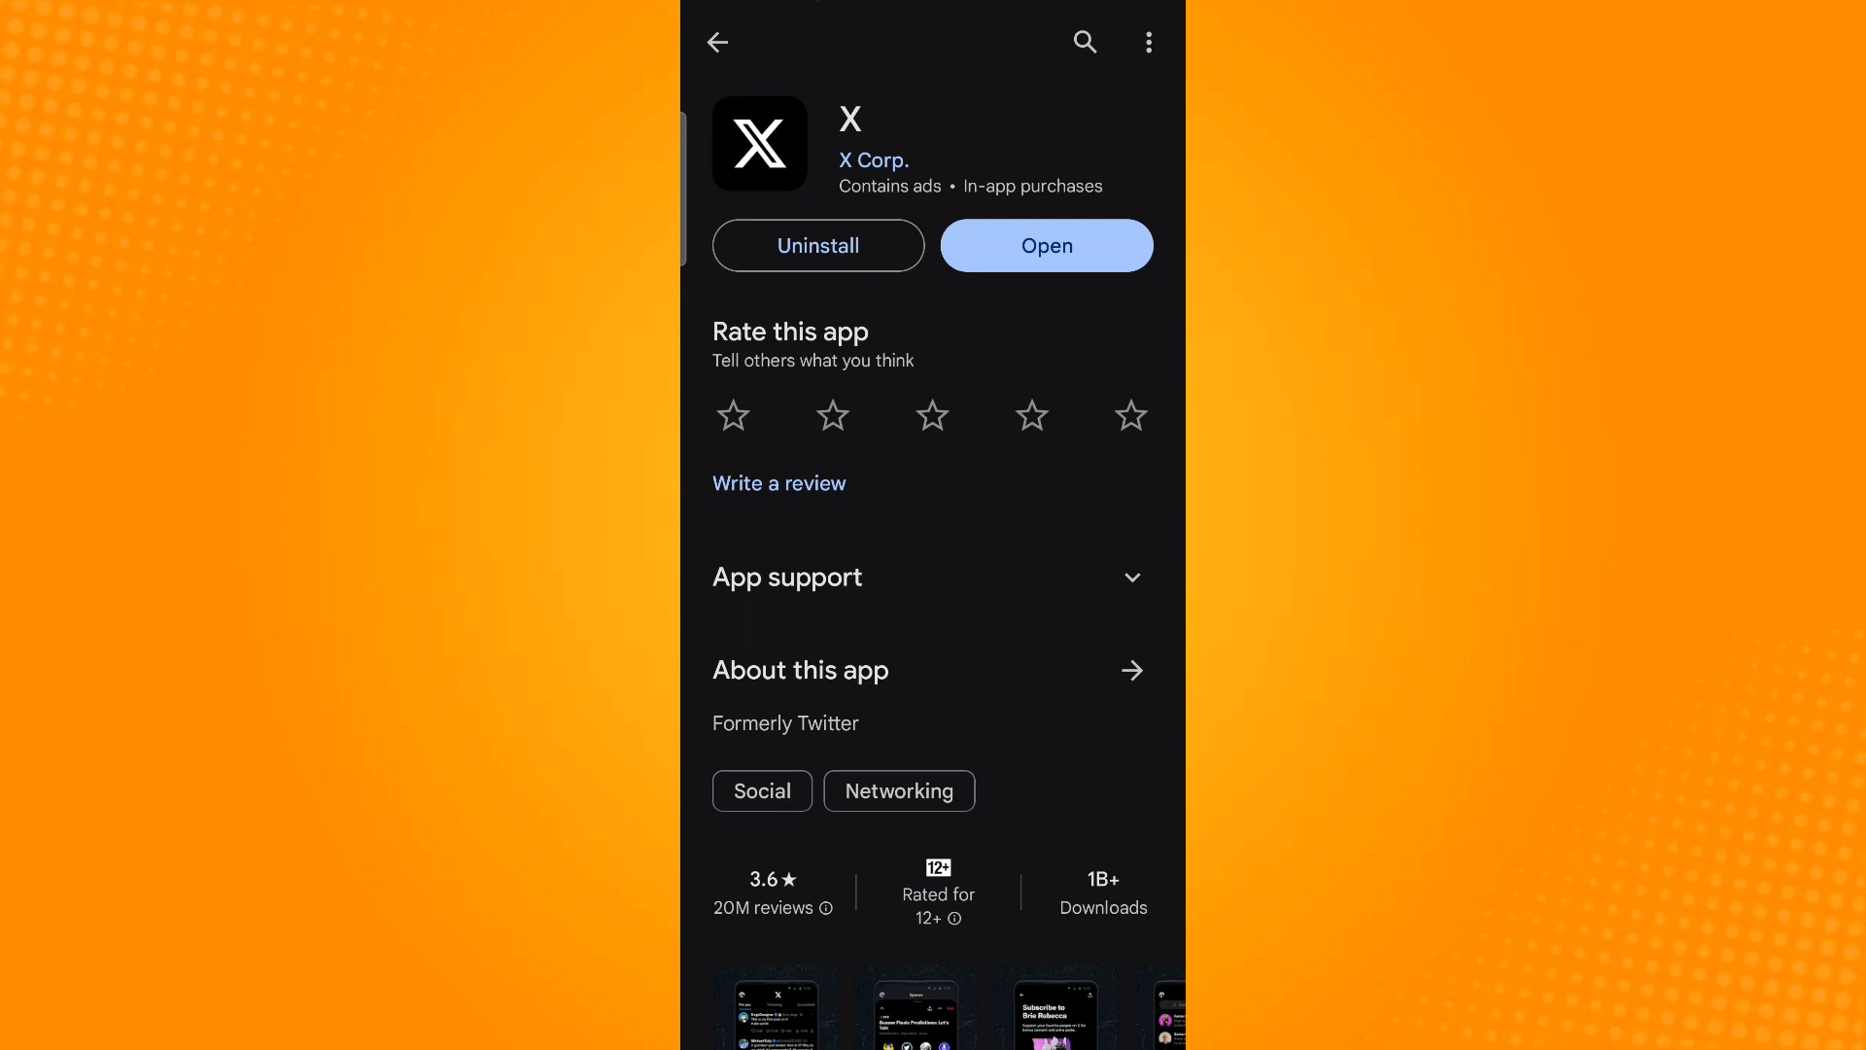
Launch the X app from its Google Play Store listing
left_click(1045, 245)
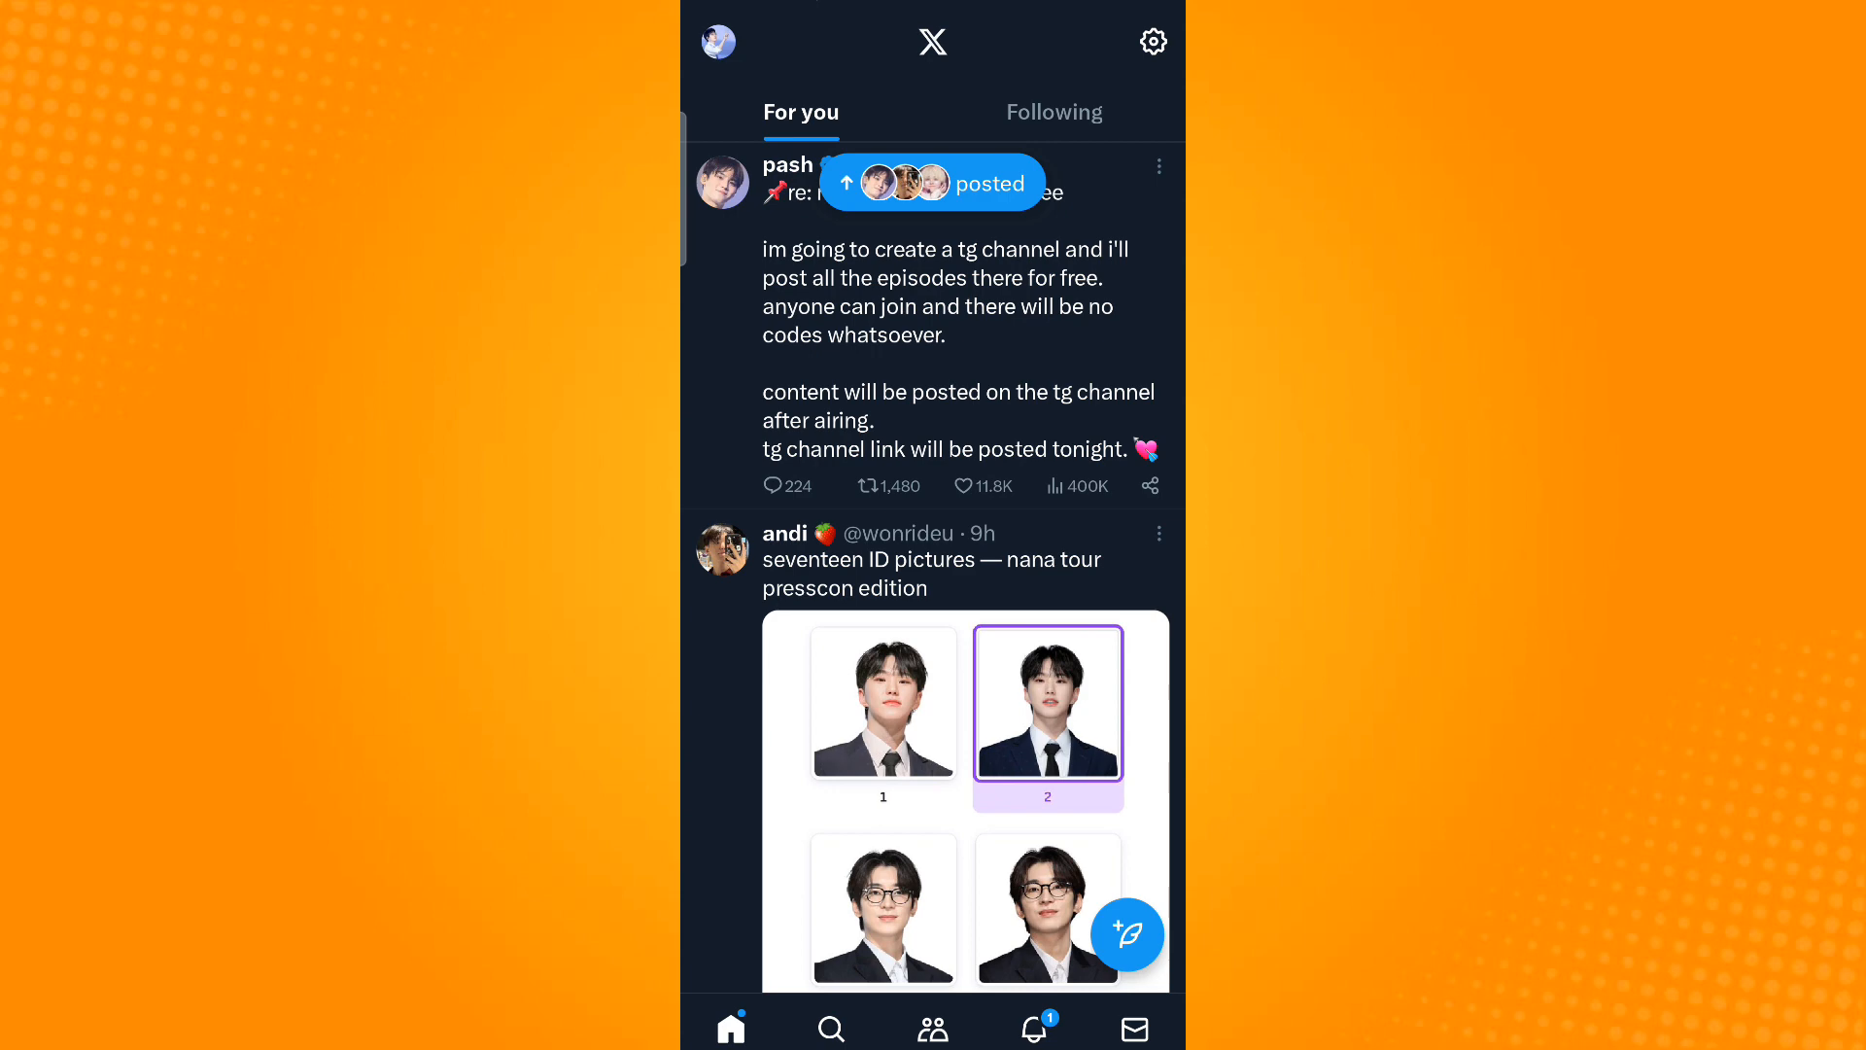
Open the side menu from the profile avatar, close it, then reopen it
left_click(717, 42)
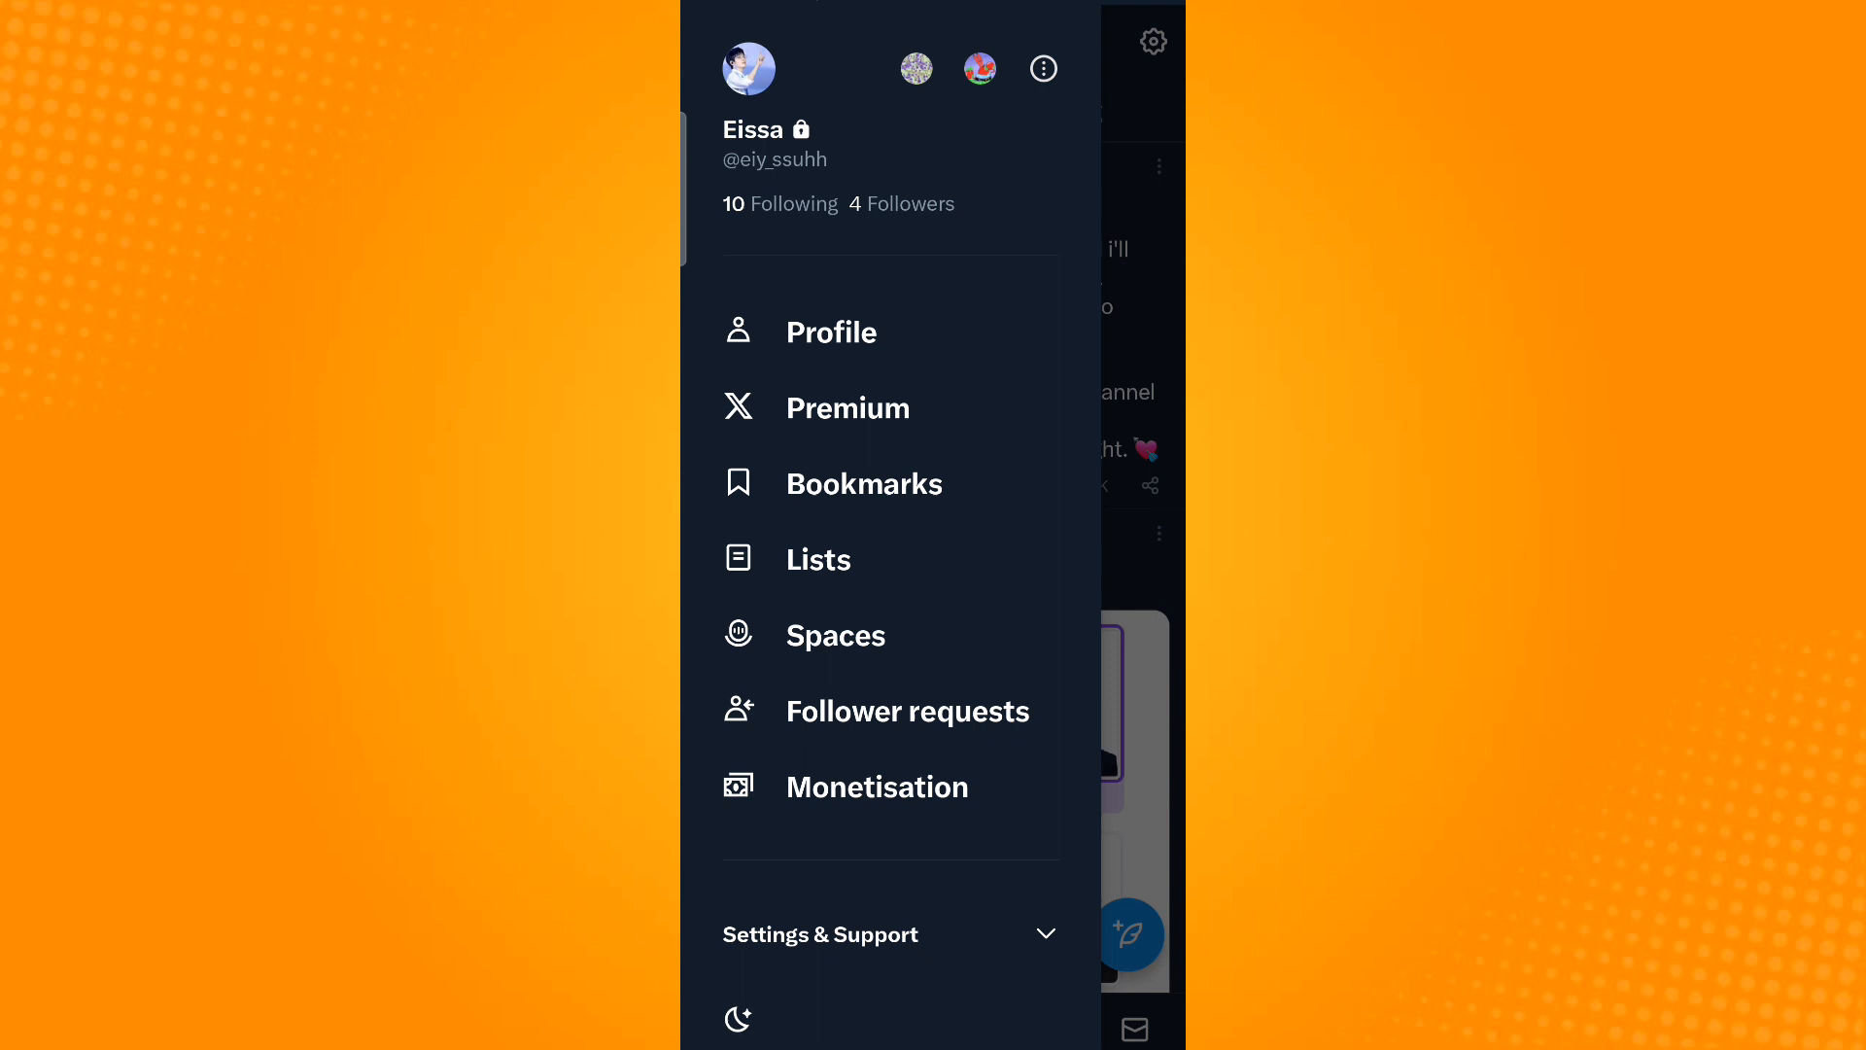
left_click(748, 68)
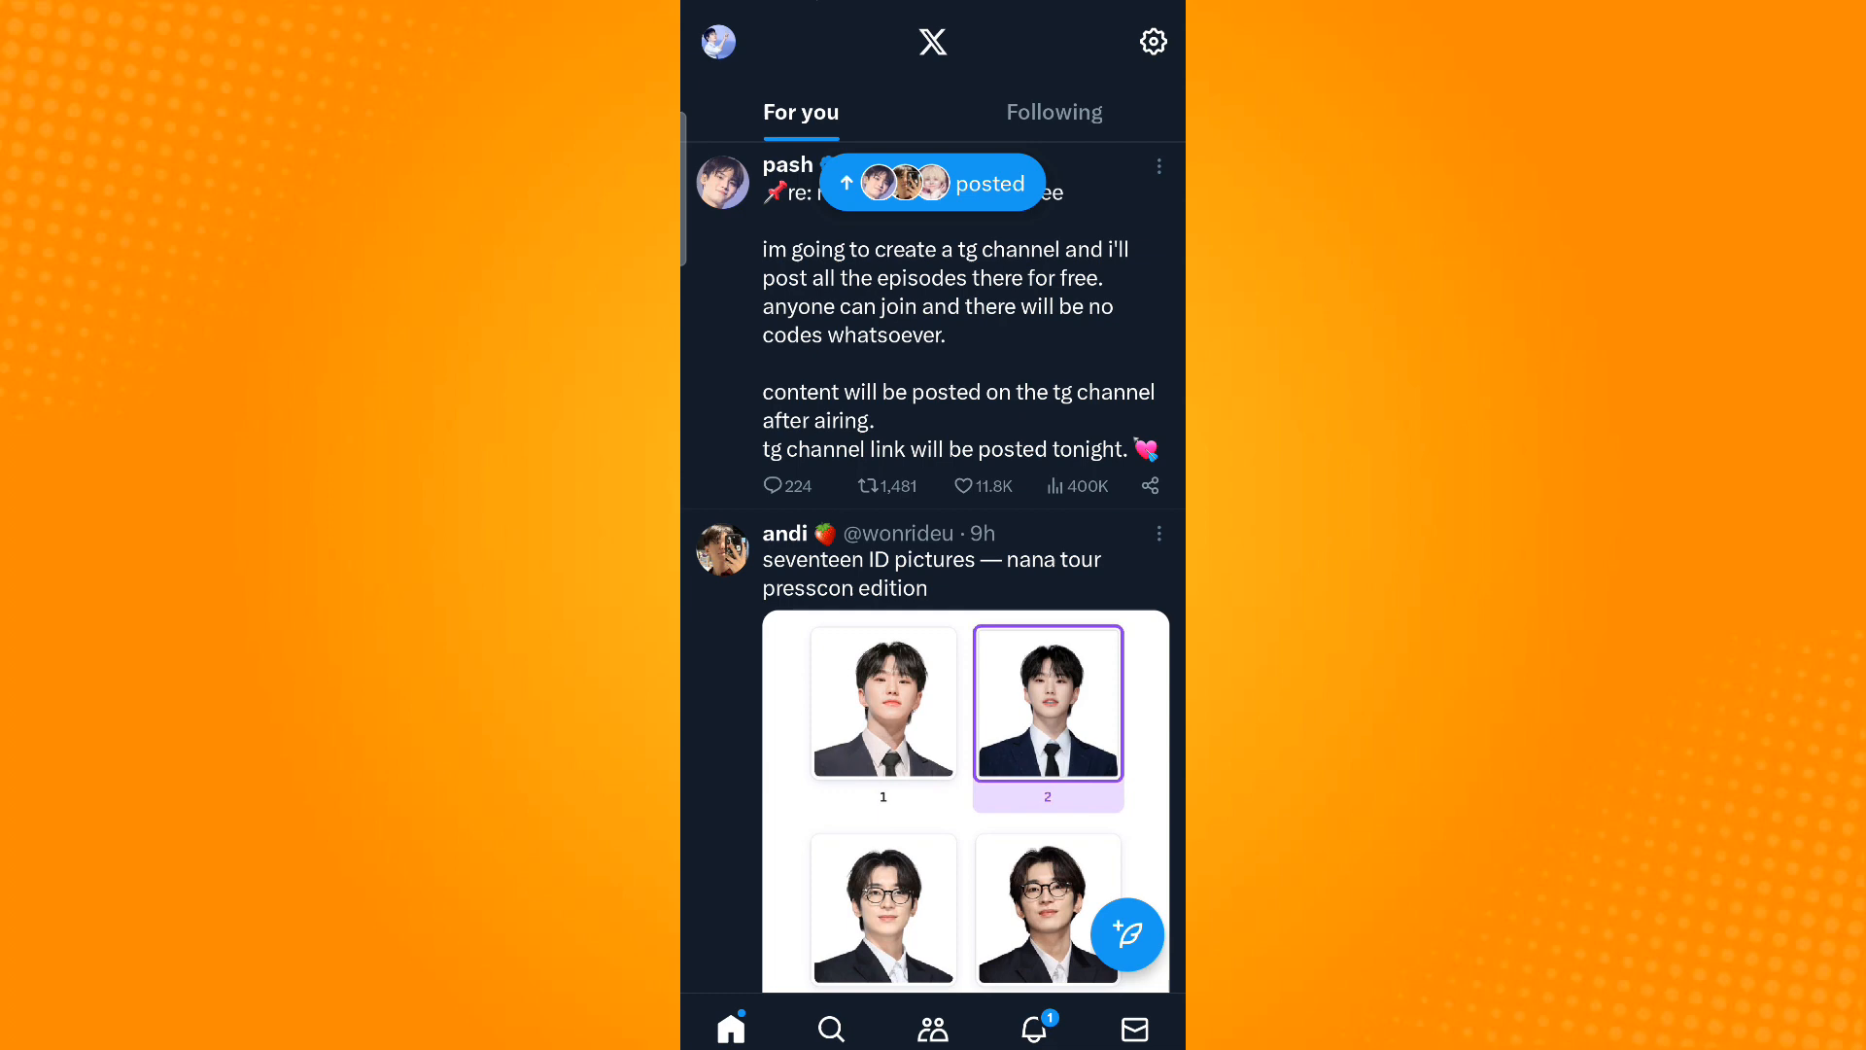
left_click(719, 43)
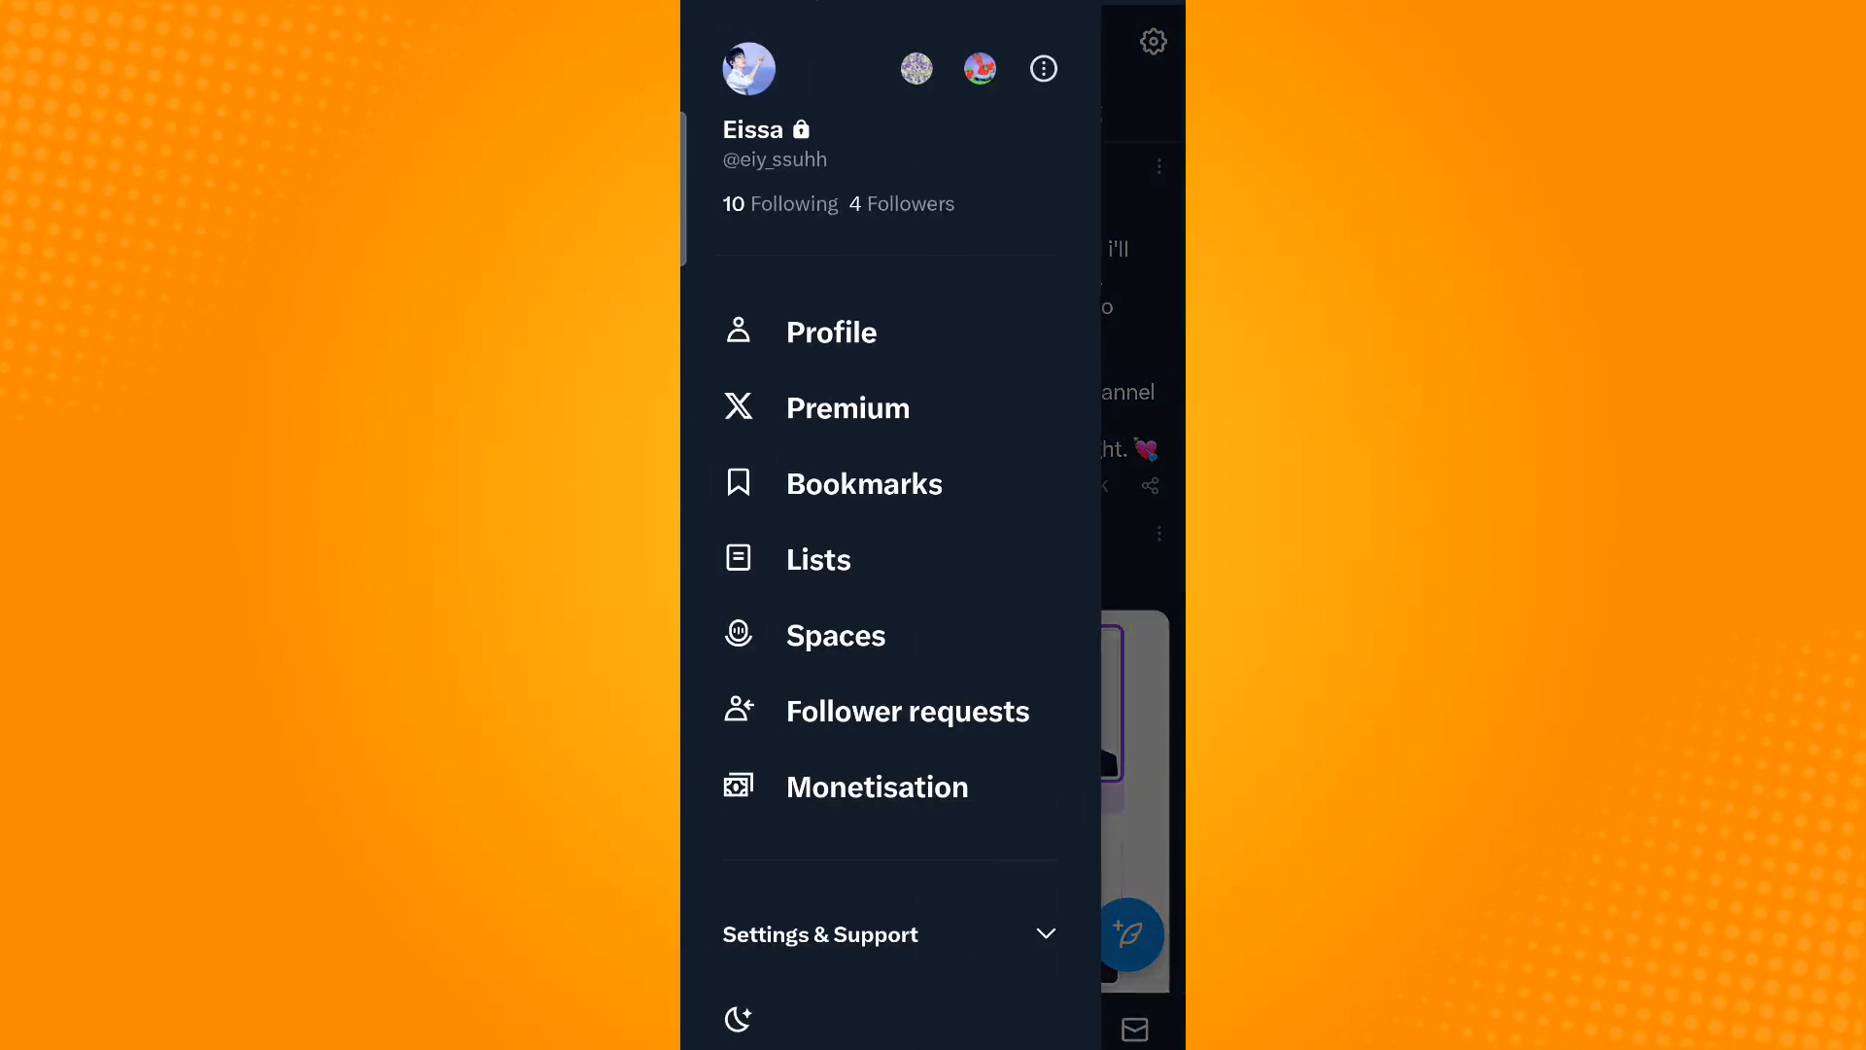